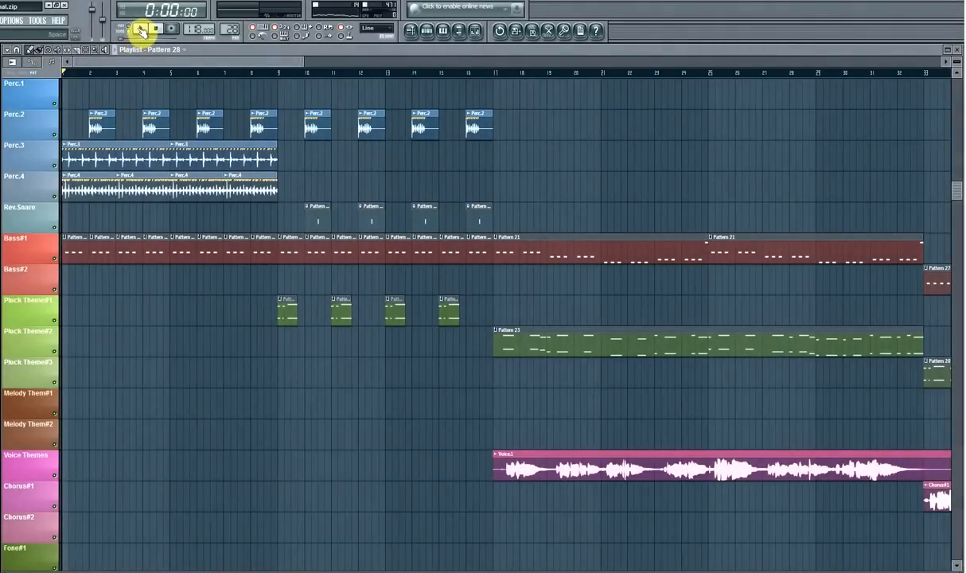
- Play the song from the start and scroll down through the playlist tracks
{"action": "left_click", "coordinate": [140, 29]}
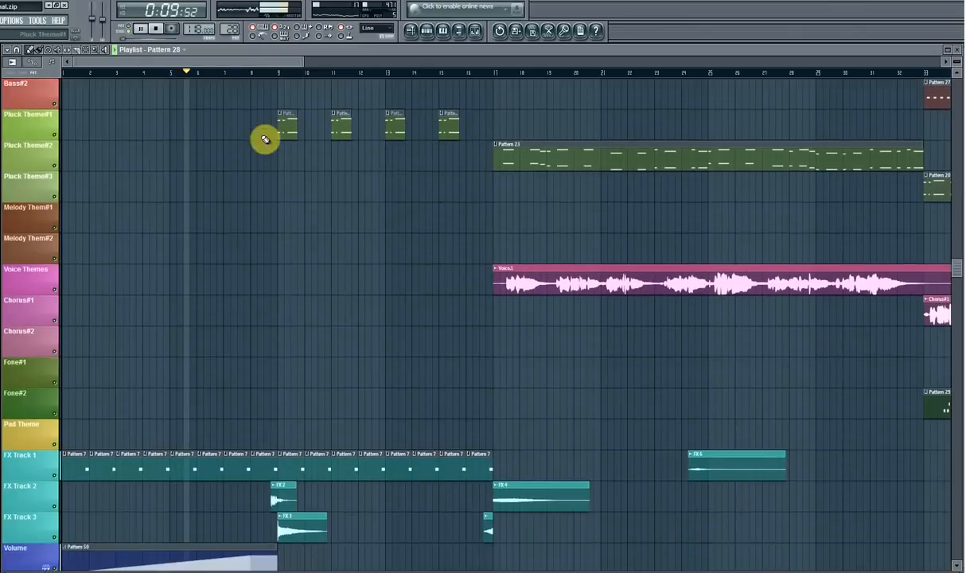
{"action": "scroll", "scroll_direction": "down", "scroll_amount": 3}
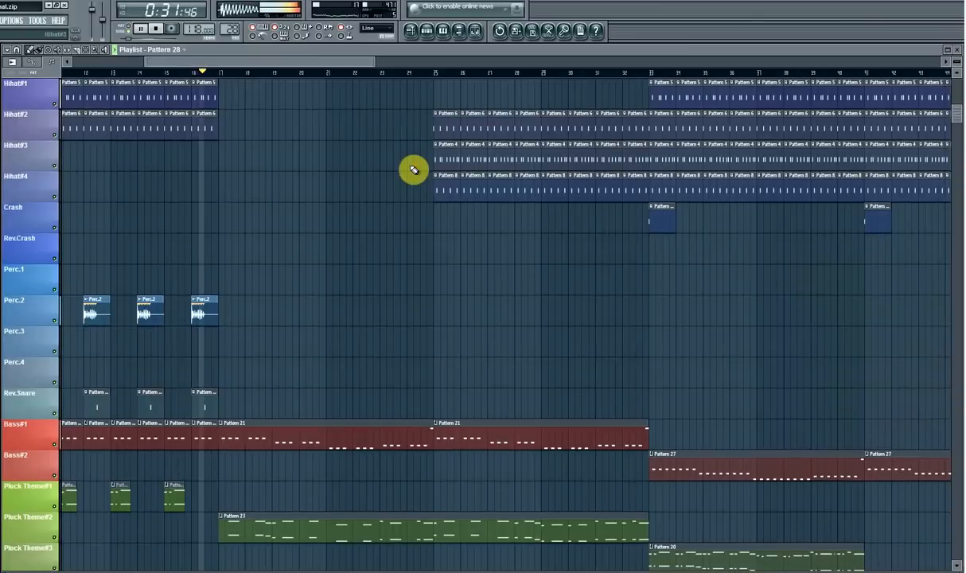
{"action": "scroll", "scroll_direction": "down", "scroll_amount": 3}
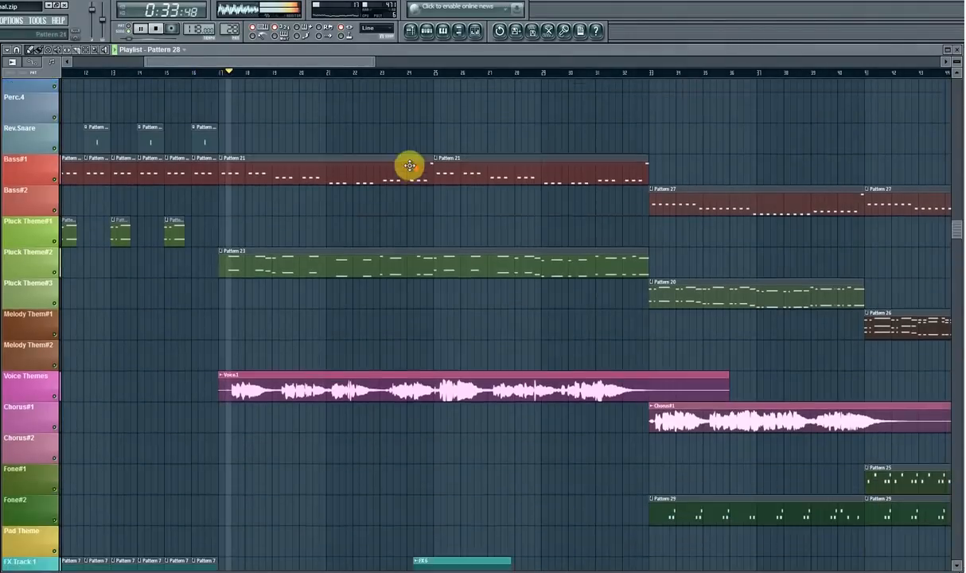
- Scroll the playlist and view Melody Theme#1's notes and channel settings
{"action": "scroll", "scroll_direction": "down", "scroll_amount": 3}
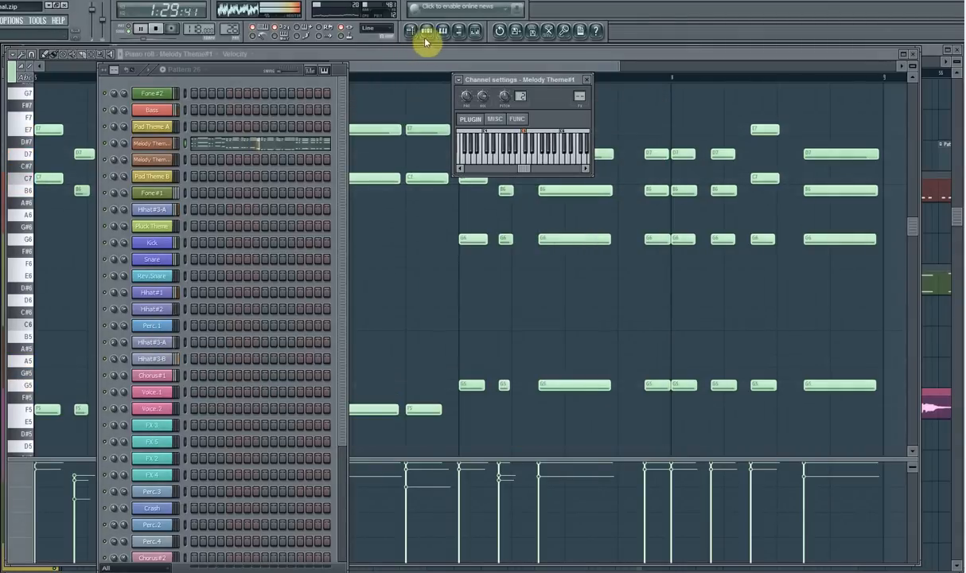
- Close the Melody Theme#1 channel settings and piano roll, returning to the playlist
{"action": "left_click", "coordinate": [587, 79]}
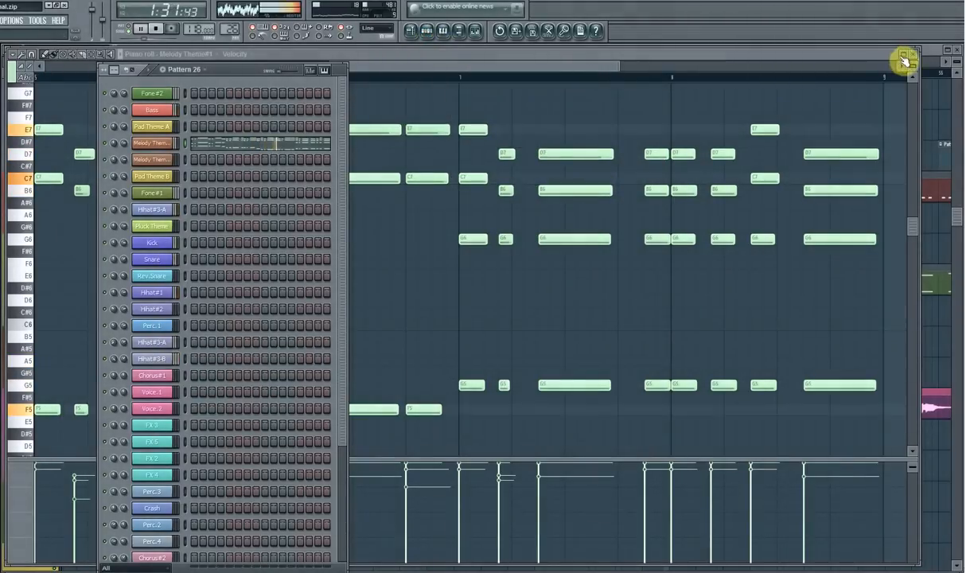
{"action": "left_click", "coordinate": [425, 31]}
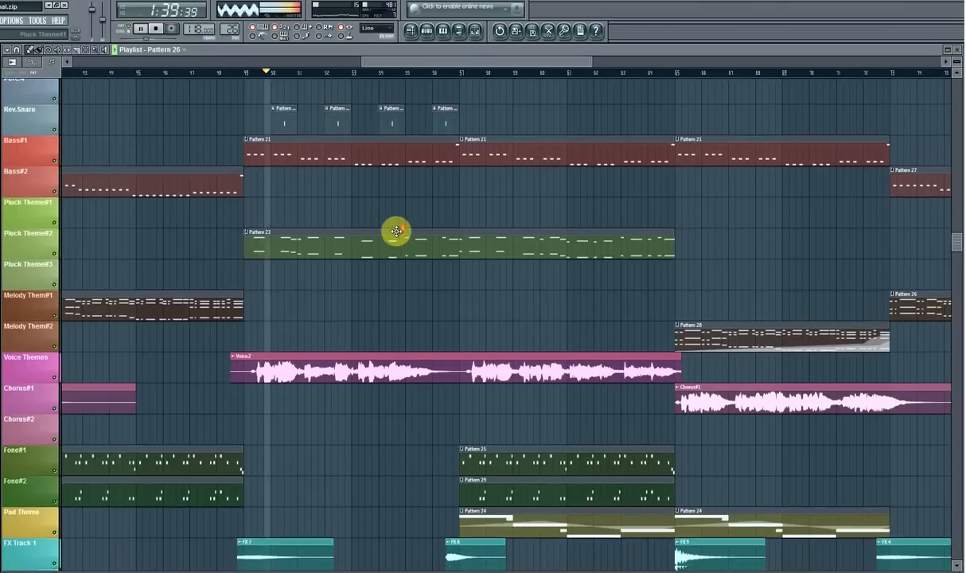
- Scroll the playlist down and back up, then view Melody Theme#2's notes
{"action": "scroll", "scroll_direction": "down", "scroll_amount": 3}
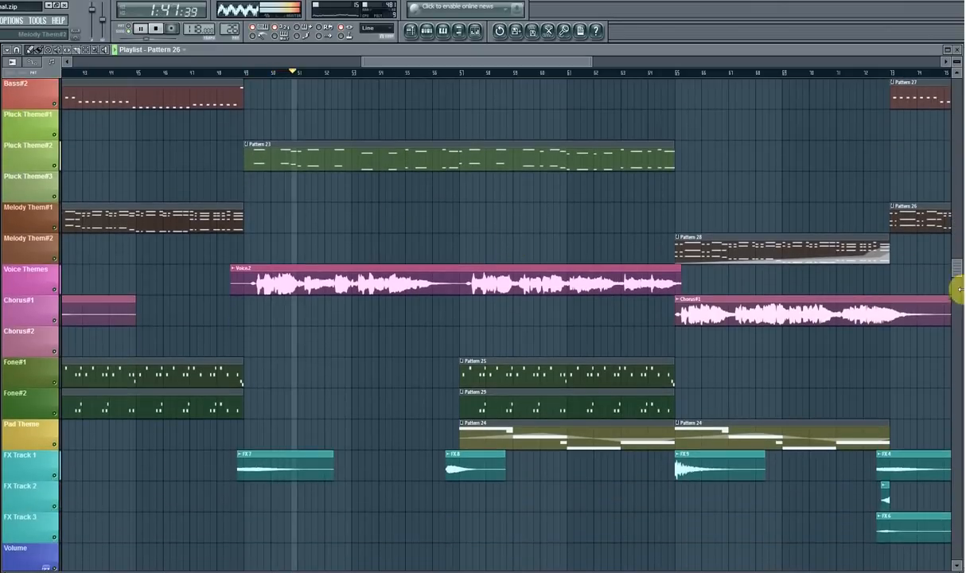
{"action": "scroll", "scroll_direction": "up", "scroll_amount": 3}
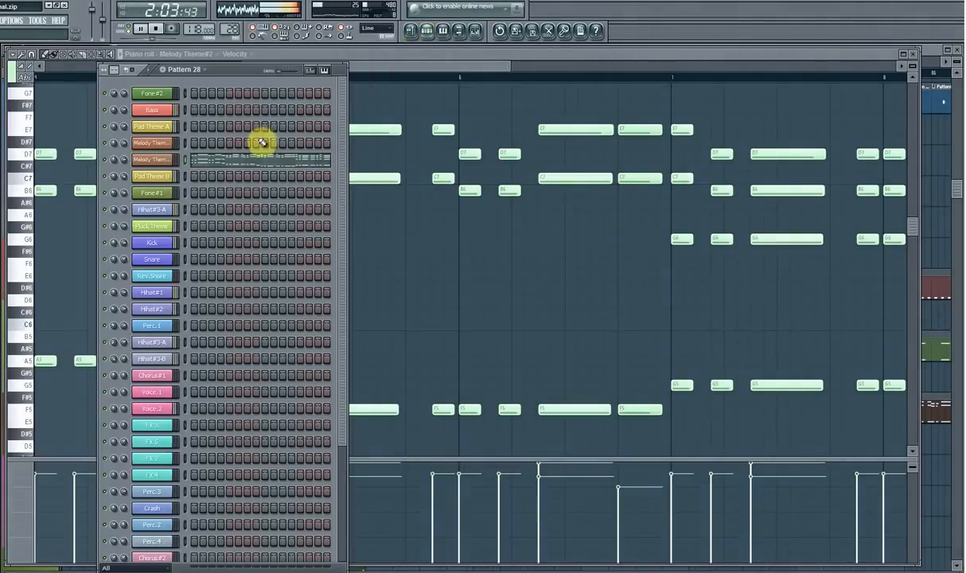
- Close the Melody Theme#2 piano roll to follow the later arrangement
{"action": "left_click", "coordinate": [152, 143]}
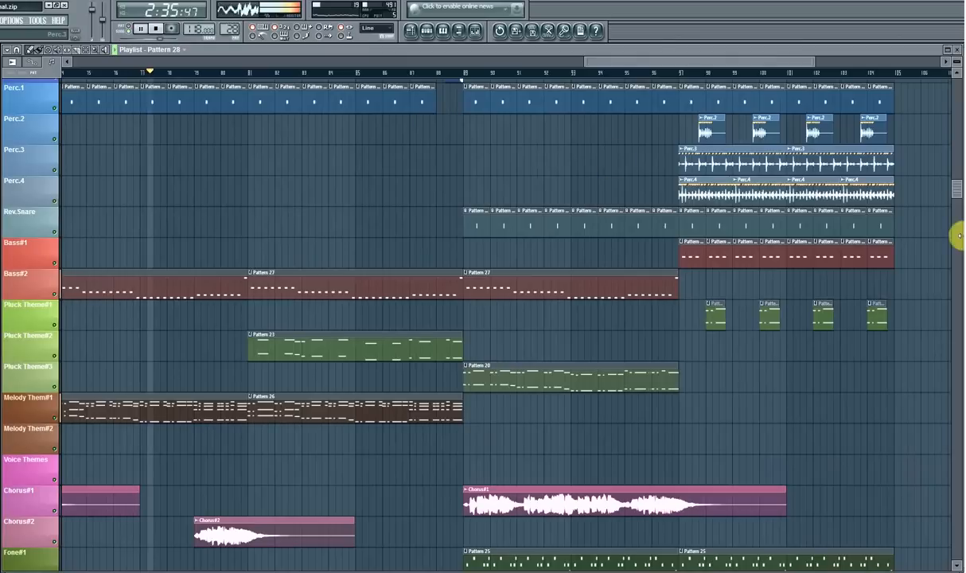
- Scroll the playlist tracks up and down, then view Fone#2's notes
{"action": "scroll", "scroll_direction": "up", "scroll_amount": 3}
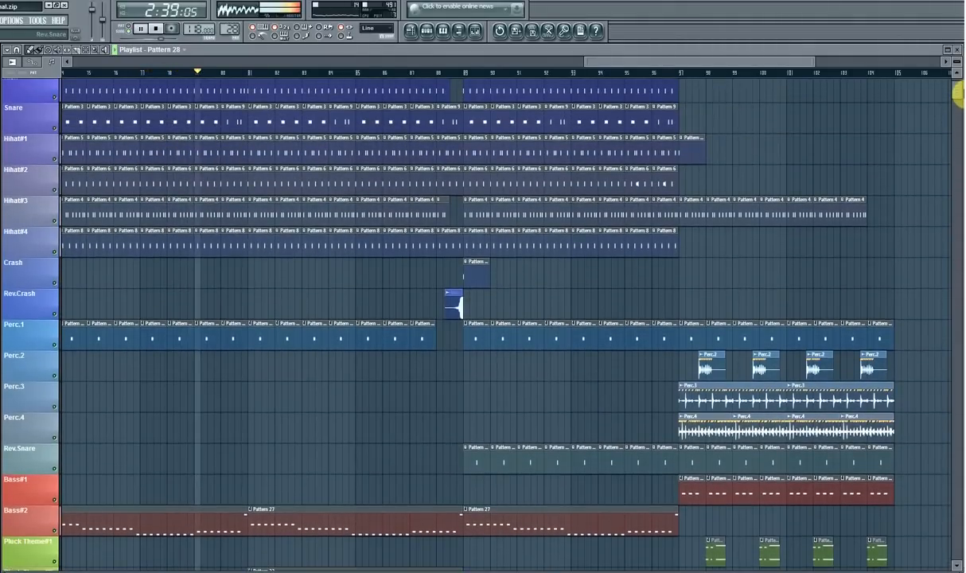
{"action": "scroll", "scroll_direction": "down", "scroll_amount": 3}
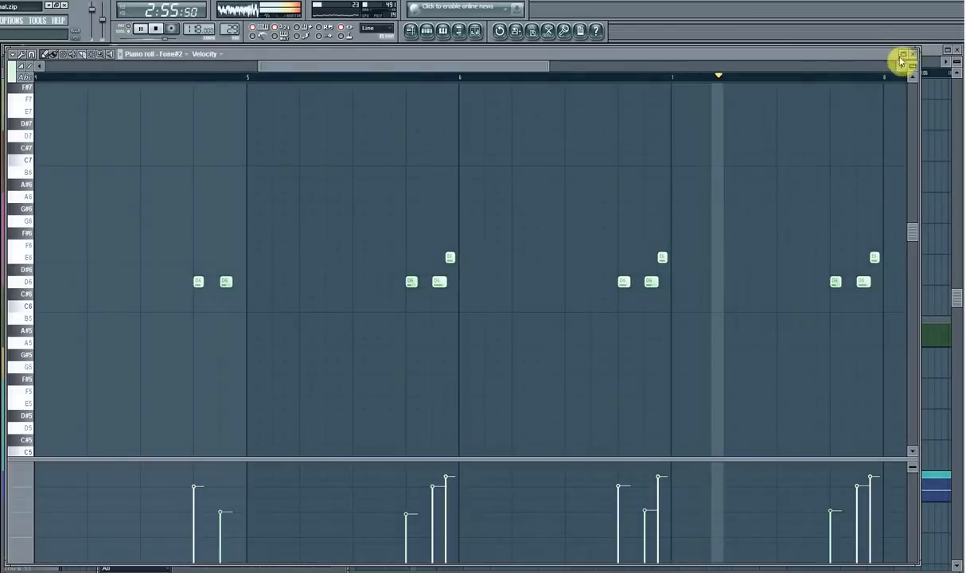
- Close the Fone#2 piano roll, leaving its channel settings open
{"action": "left_click", "coordinate": [902, 58]}
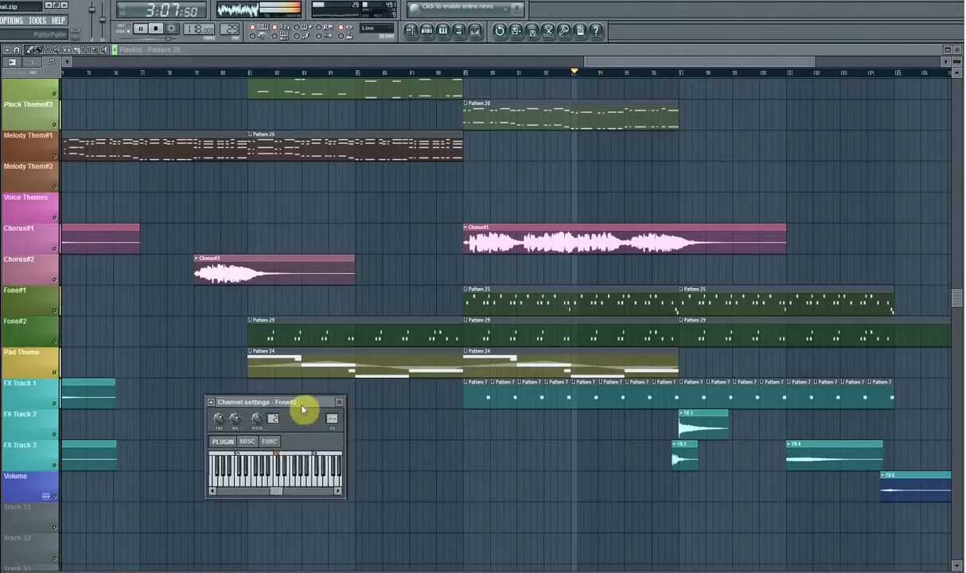
- Dismiss the Fone#2 channel settings window to reveal the full playlist
{"action": "left_click", "coordinate": [340, 401]}
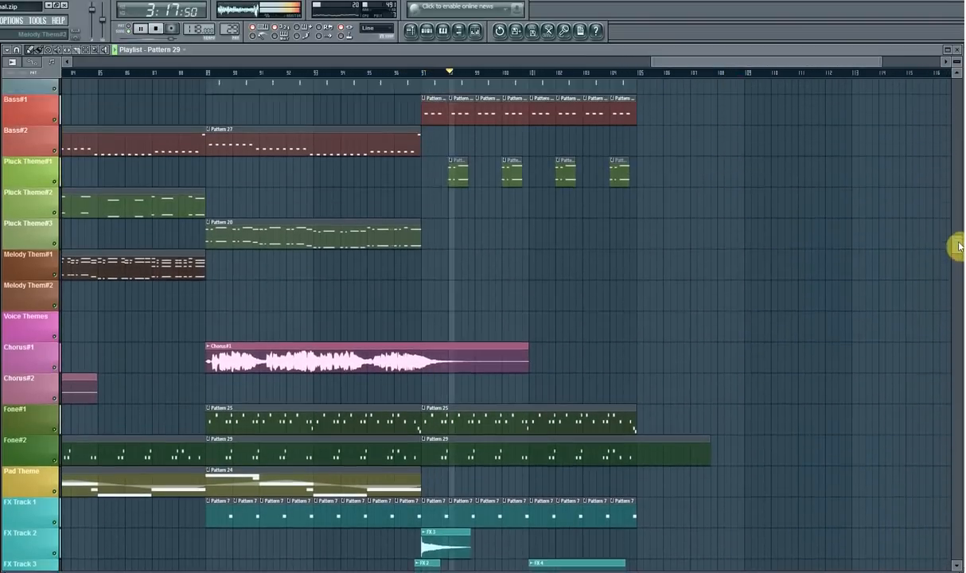
- Scroll the playlist up and down as playback runs past the last clips
{"action": "scroll", "scroll_direction": "up", "scroll_amount": 3}
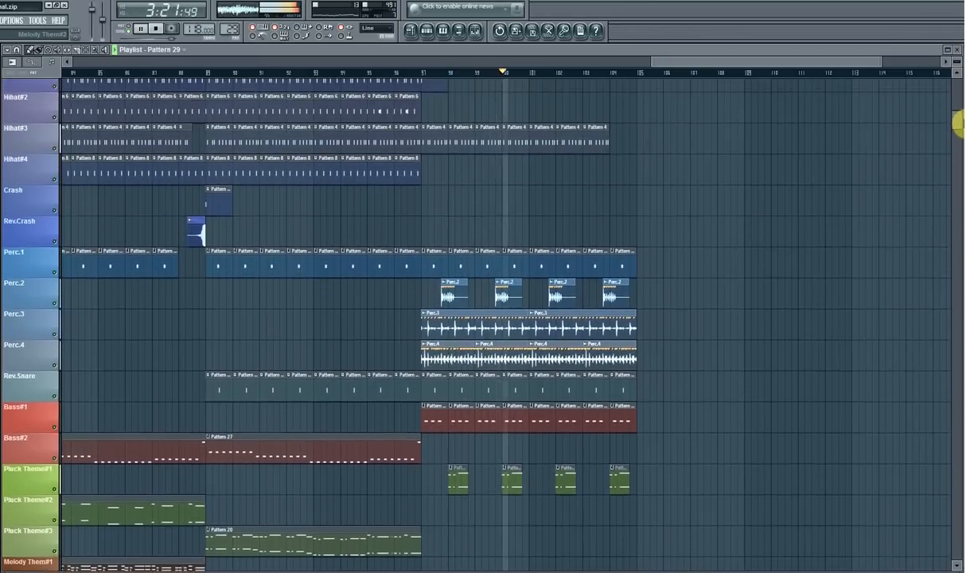
{"action": "scroll", "scroll_direction": "up", "scroll_amount": 3}
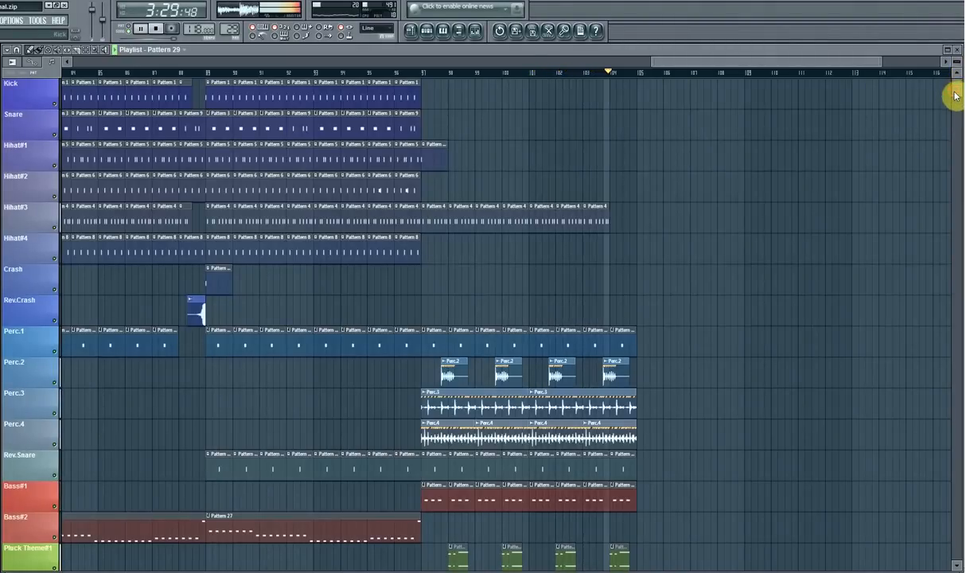
{"action": "scroll", "scroll_direction": "down", "scroll_amount": 3}
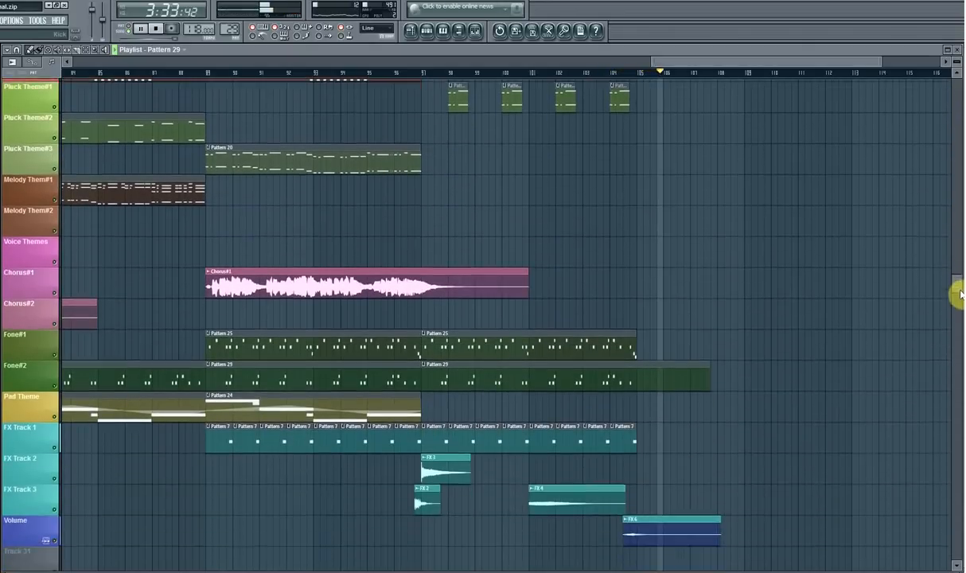
{"action": "scroll", "scroll_direction": "down", "scroll_amount": 3}
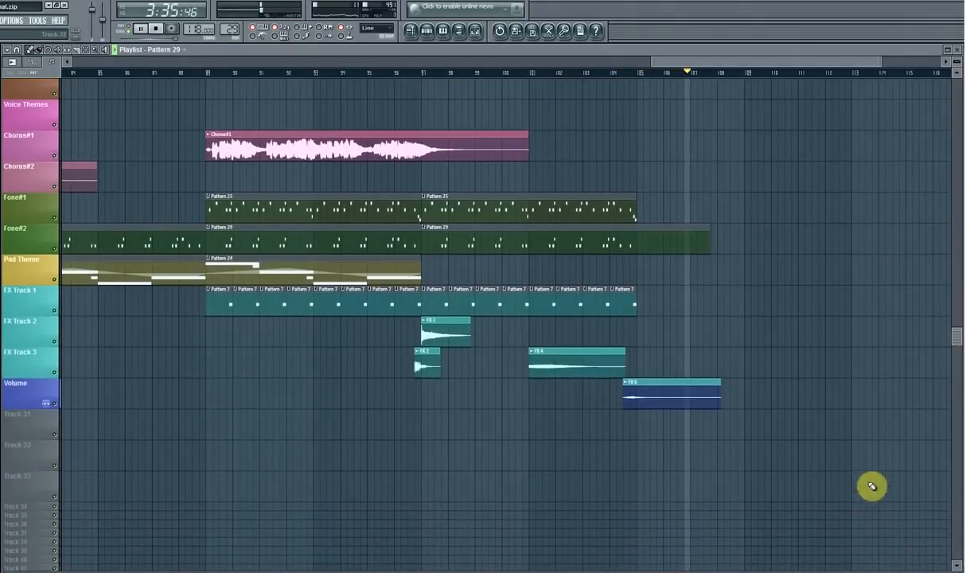